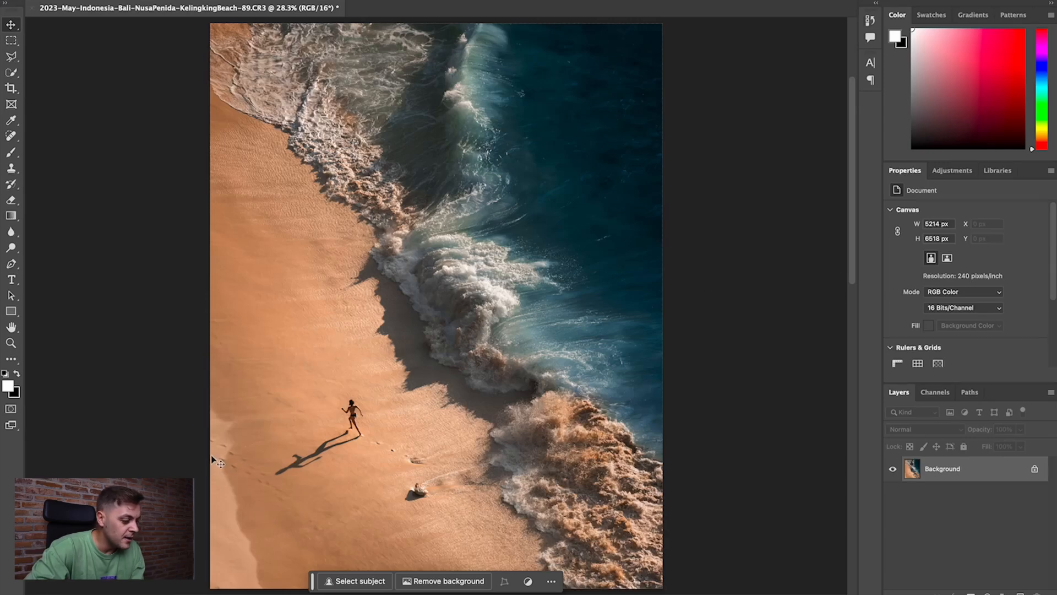
pyautogui.moveTo(254, 480)
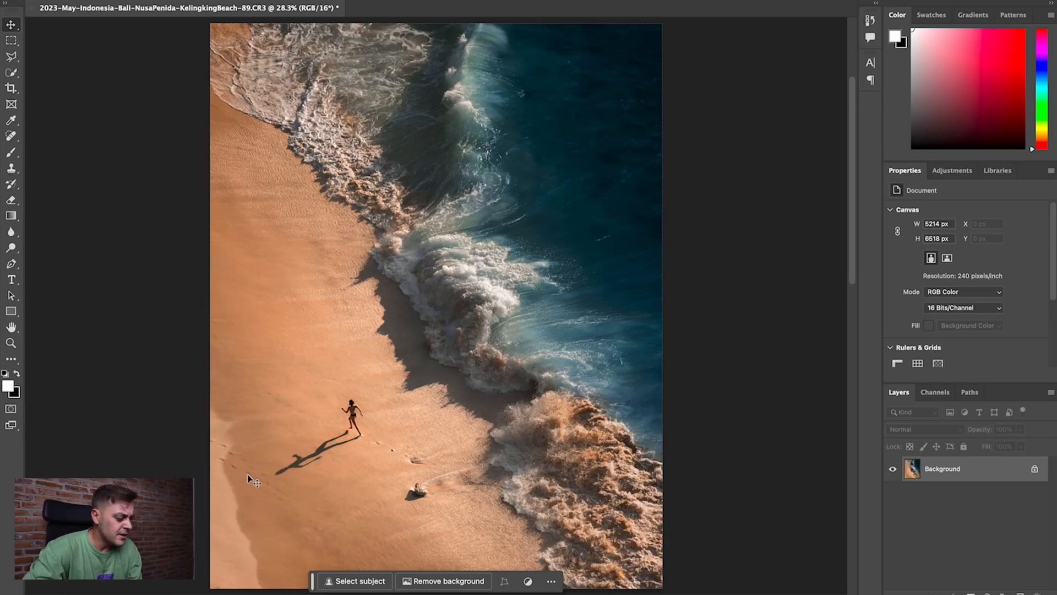
pyautogui.moveTo(214, 452)
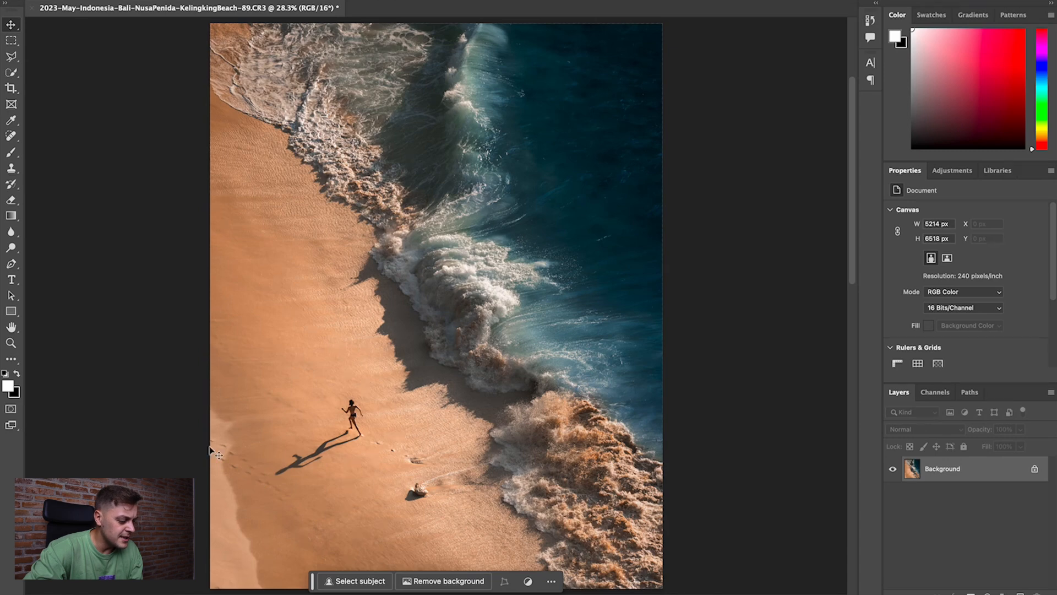
pyautogui.moveTo(282, 393)
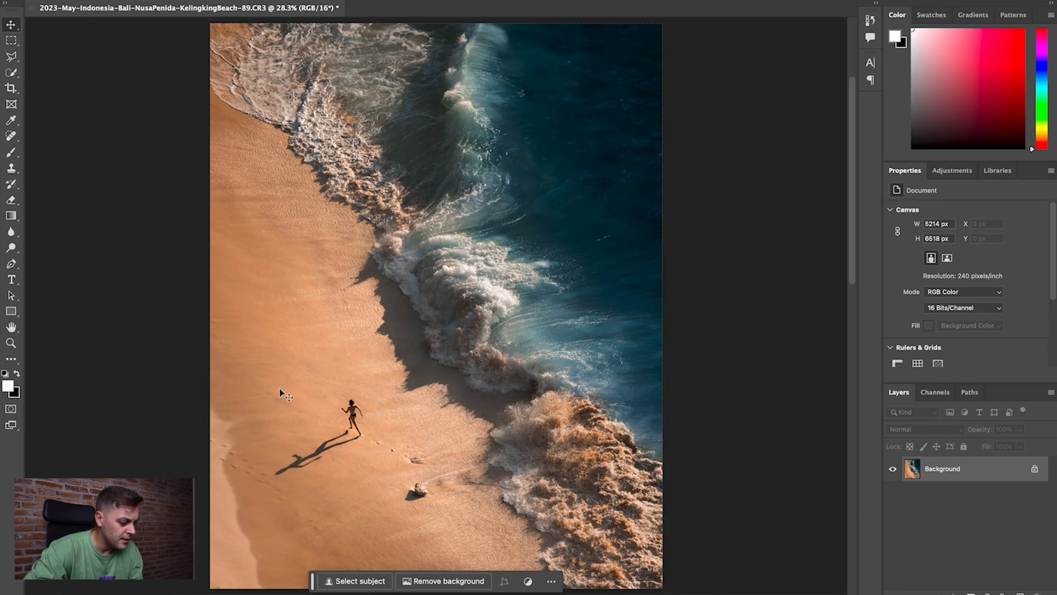